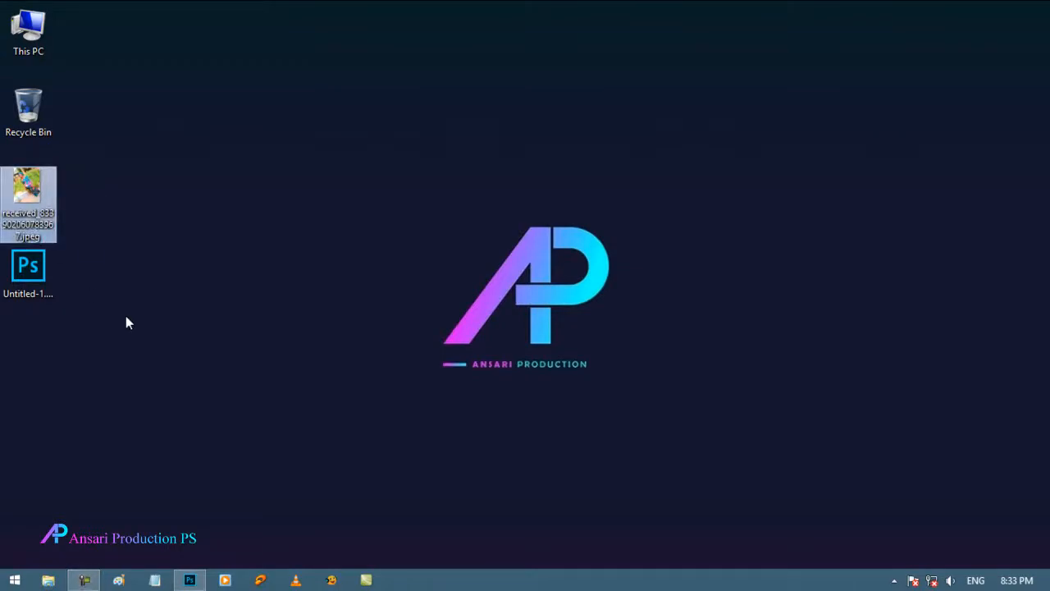
mouse_move(113, 305)
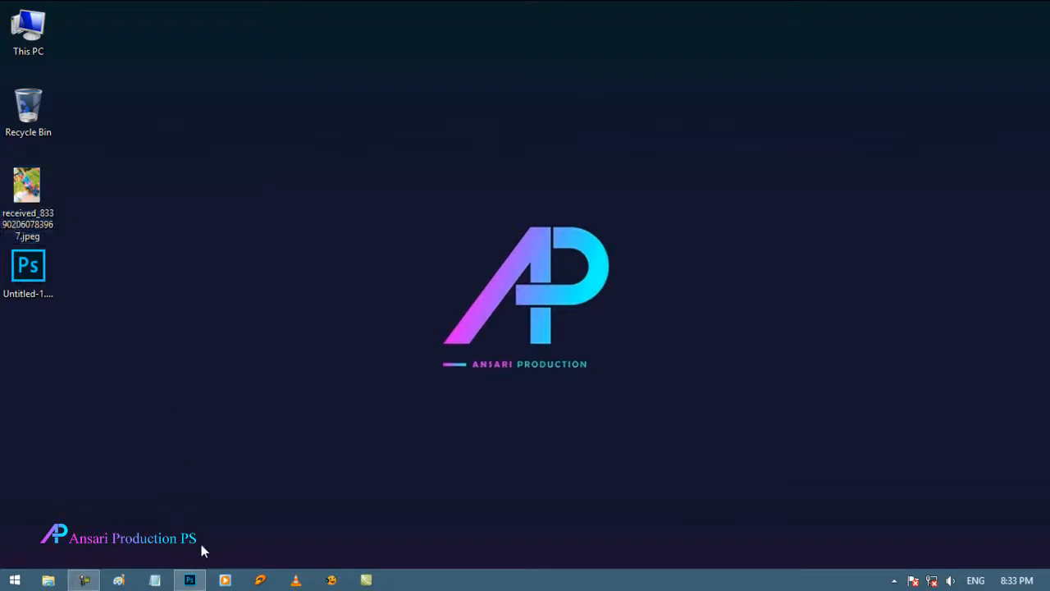
Open received_833902060783967.jpeg from the Desktop in Photoshop and dismiss the resulting program error.
left_click(189, 580)
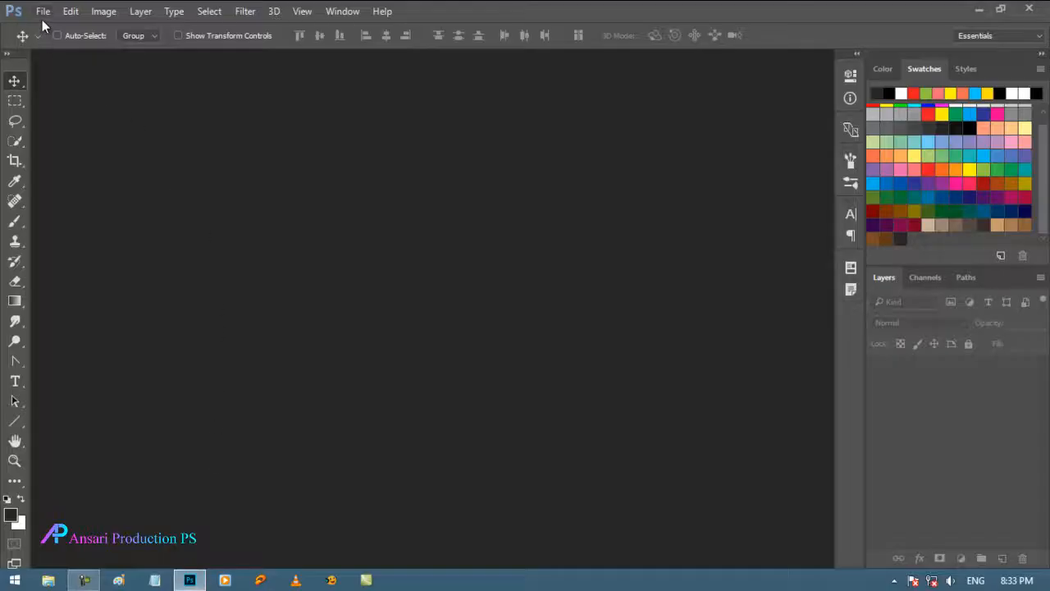
mouse_move(51, 49)
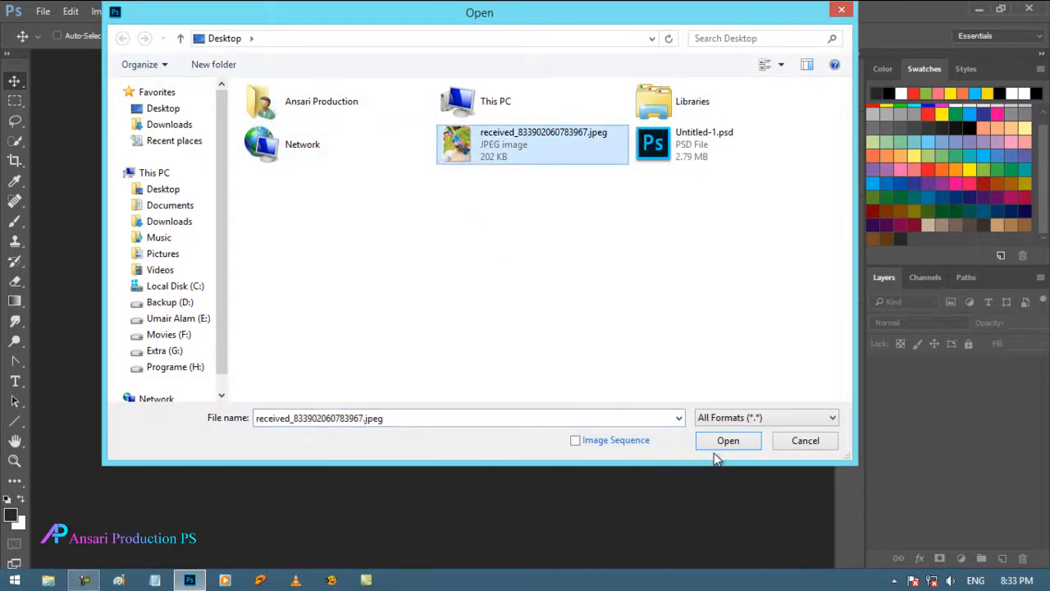
left_click(728, 440)
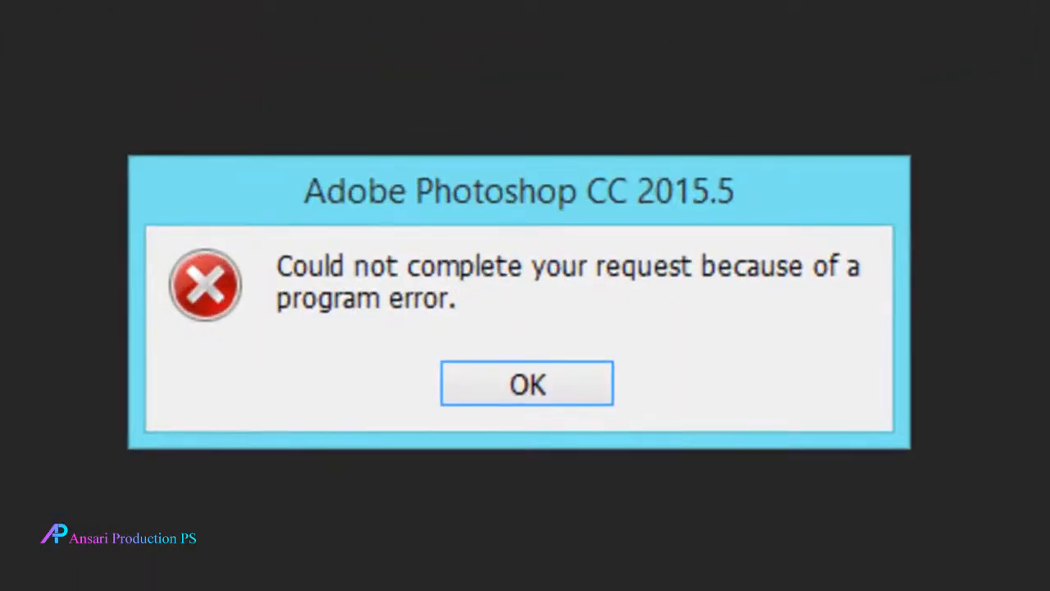
mouse_move(337, 509)
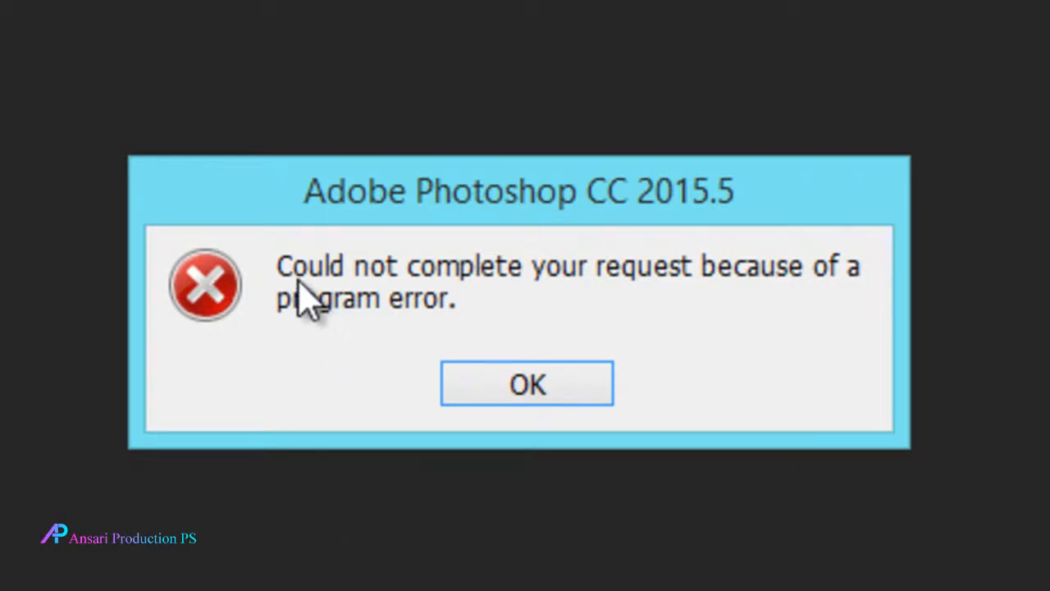
mouse_move(734, 316)
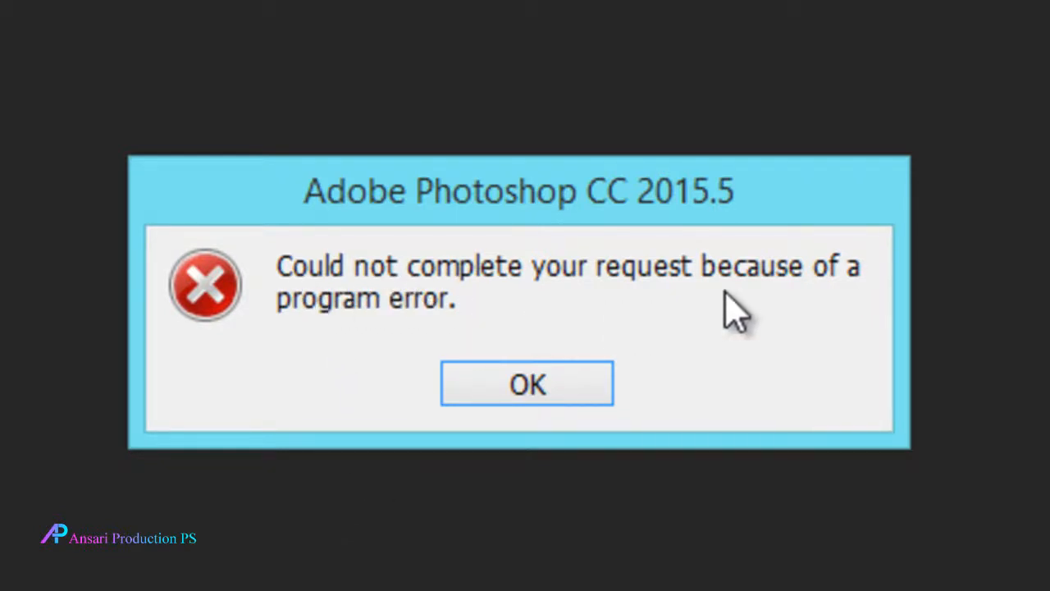
mouse_move(529, 308)
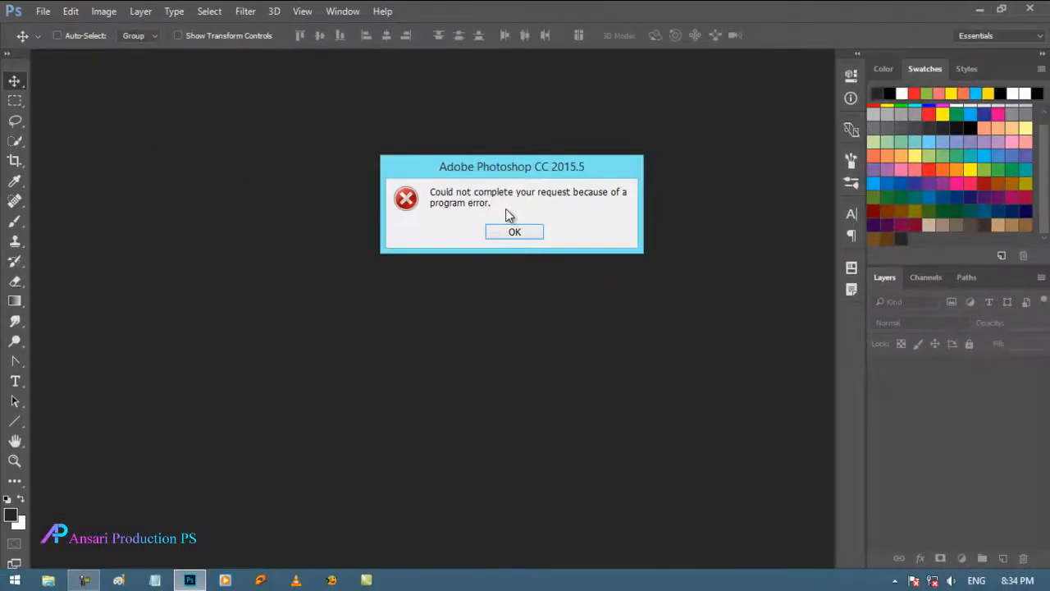
mouse_move(514, 232)
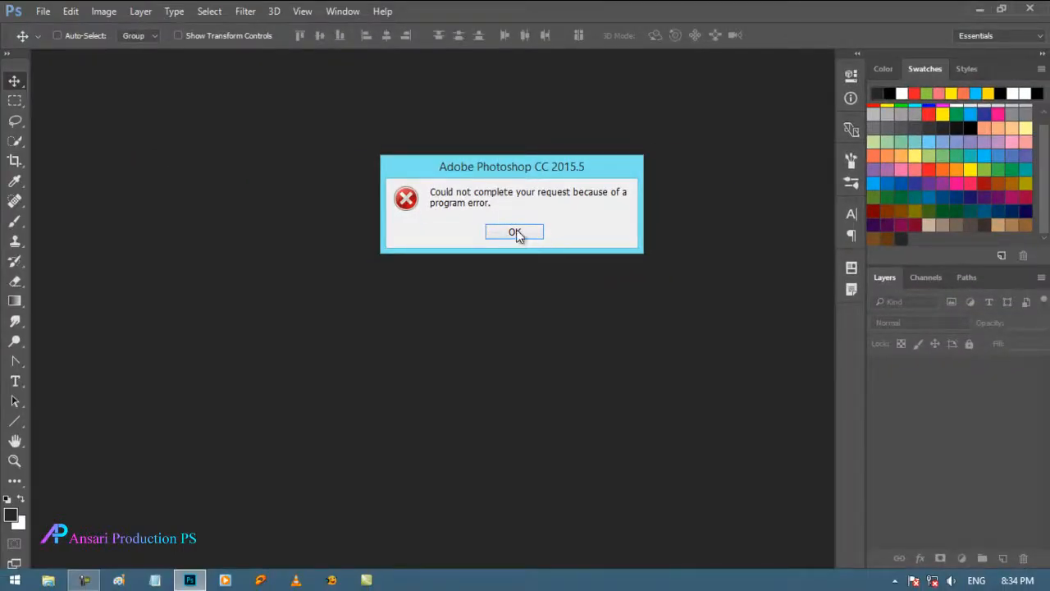
left_click(514, 232)
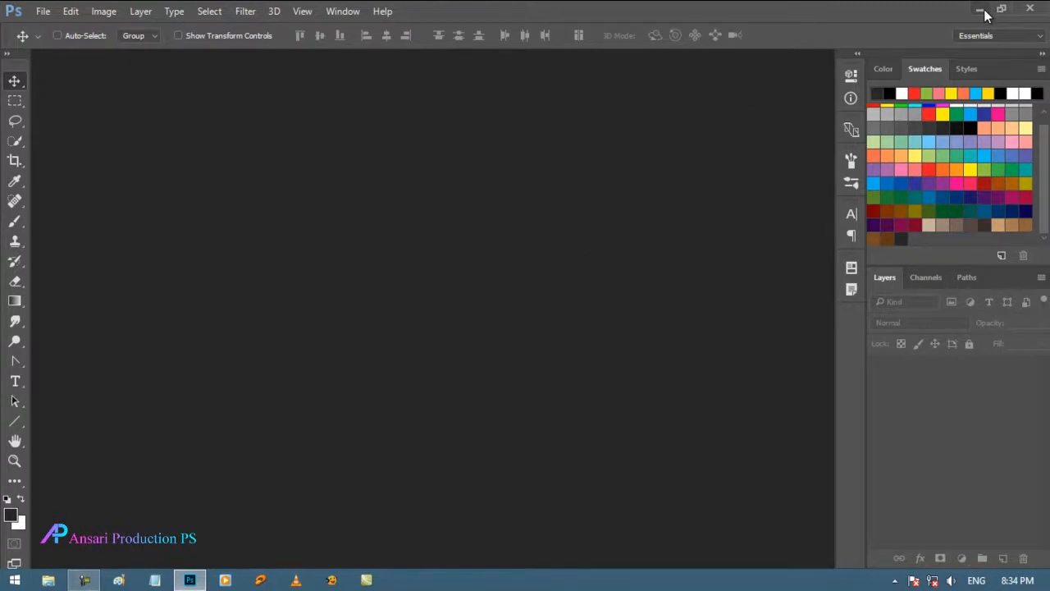
Drag the JPEG onto Photoshop, dismiss the repeated program error, and minimize Photoshop.
left_click(981, 8)
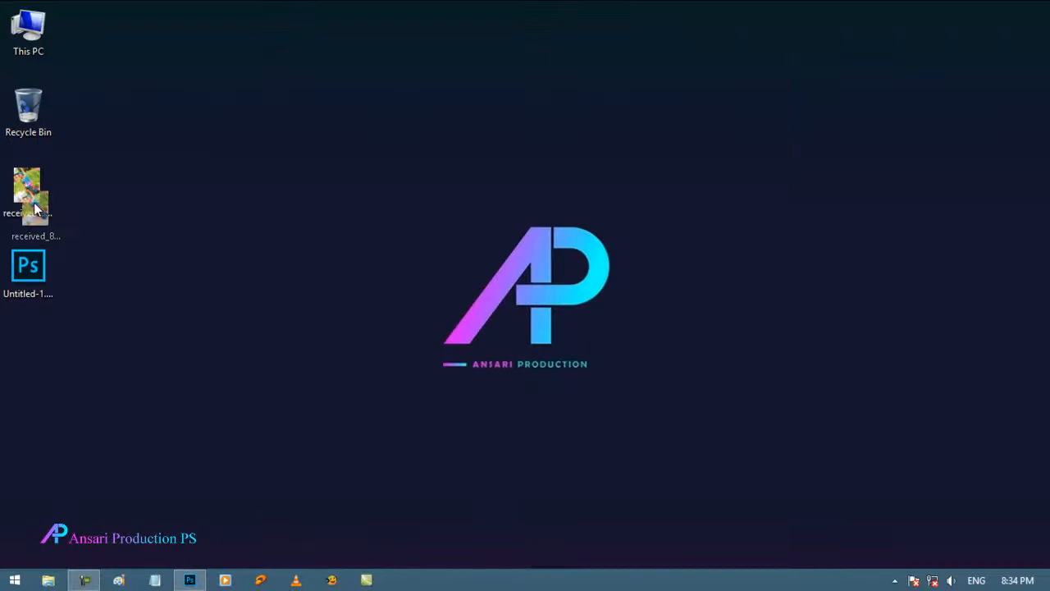
mouse_move(190, 581)
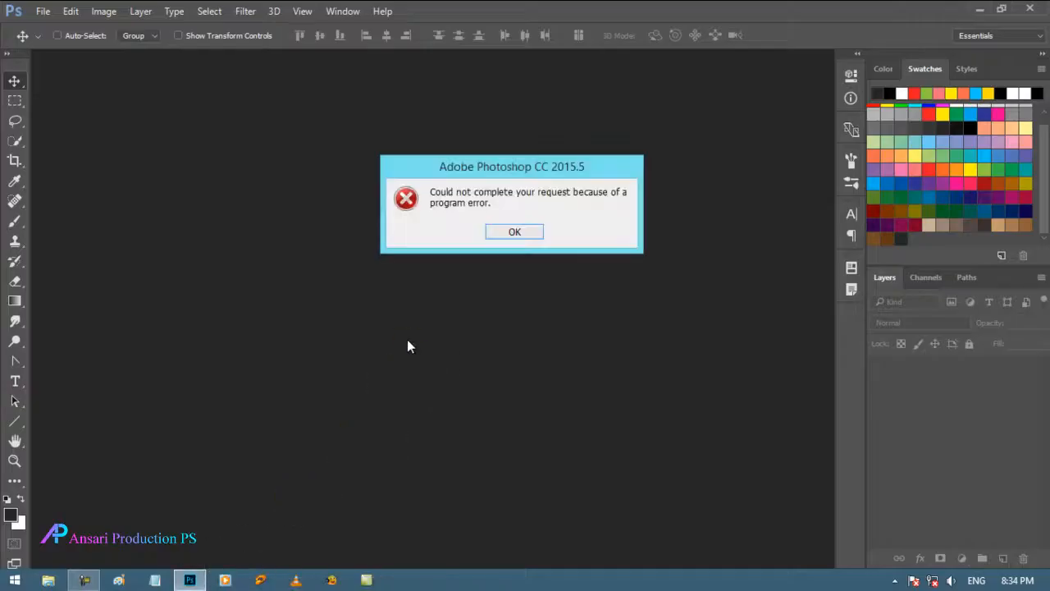
left_click(514, 231)
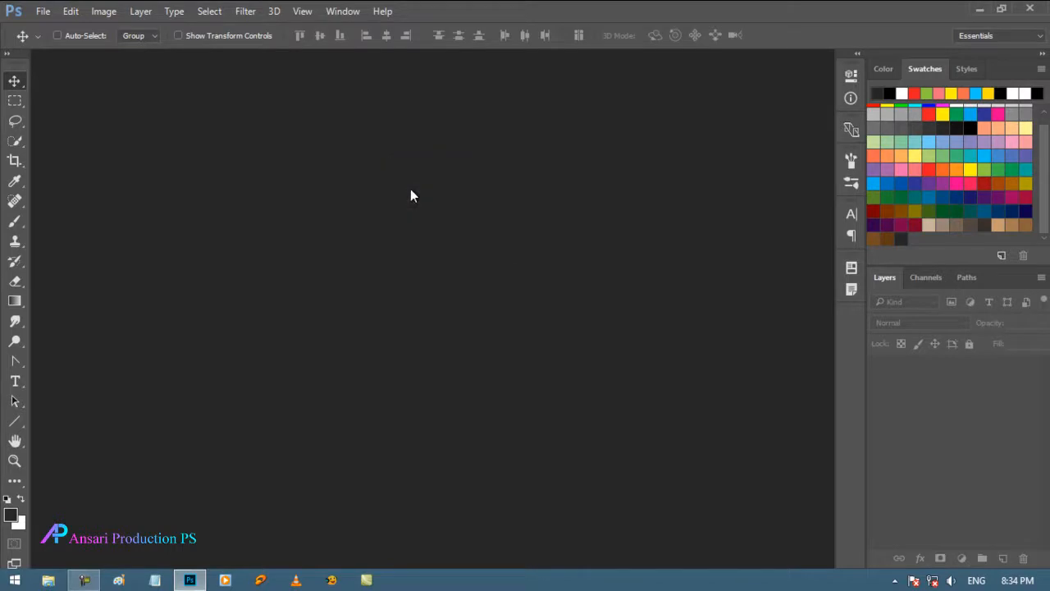
mouse_move(482, 190)
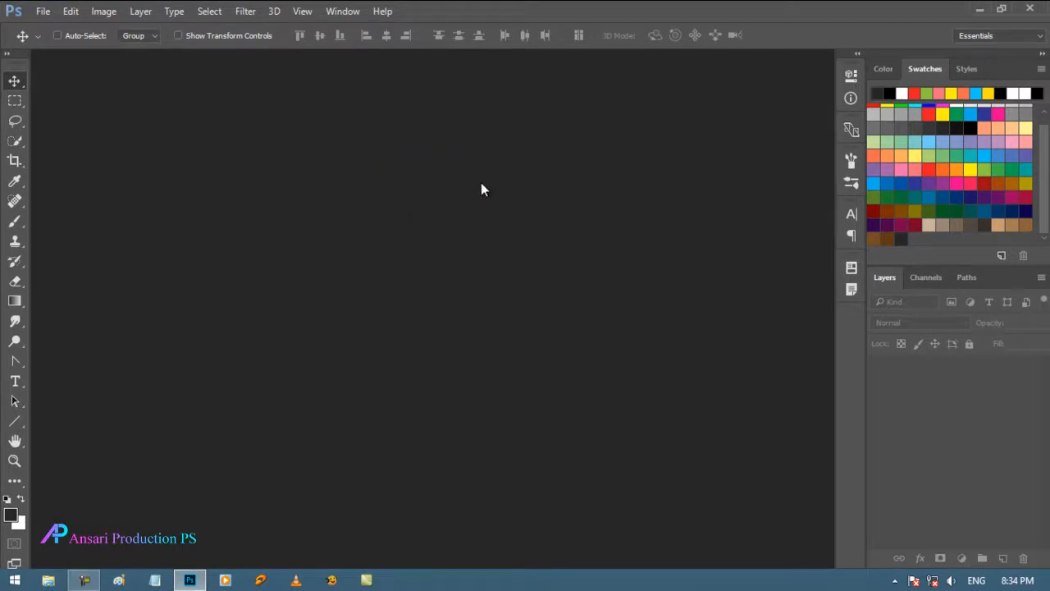
left_click(979, 10)
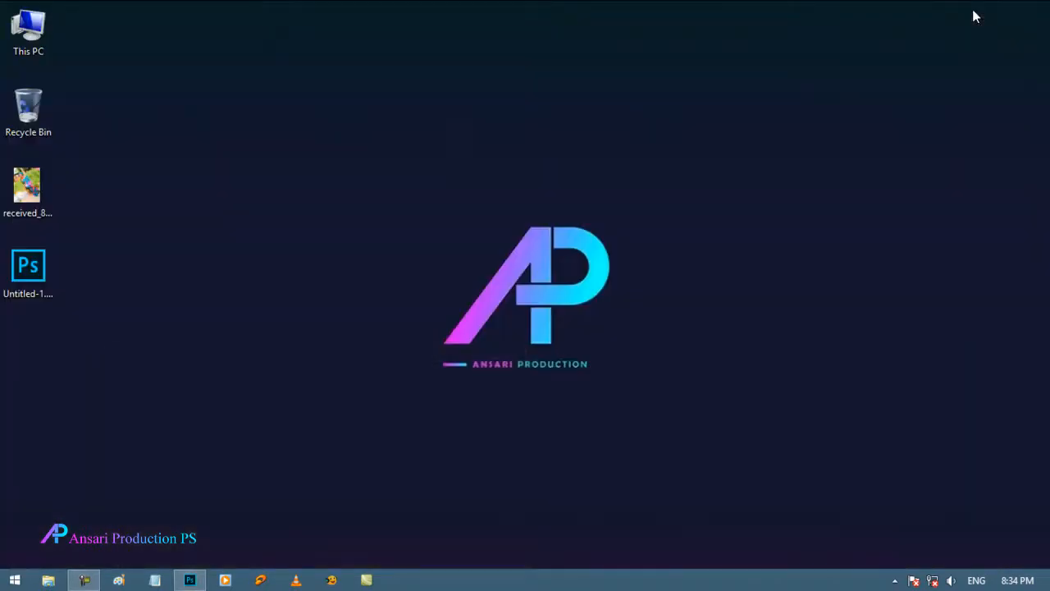
mouse_move(19, 569)
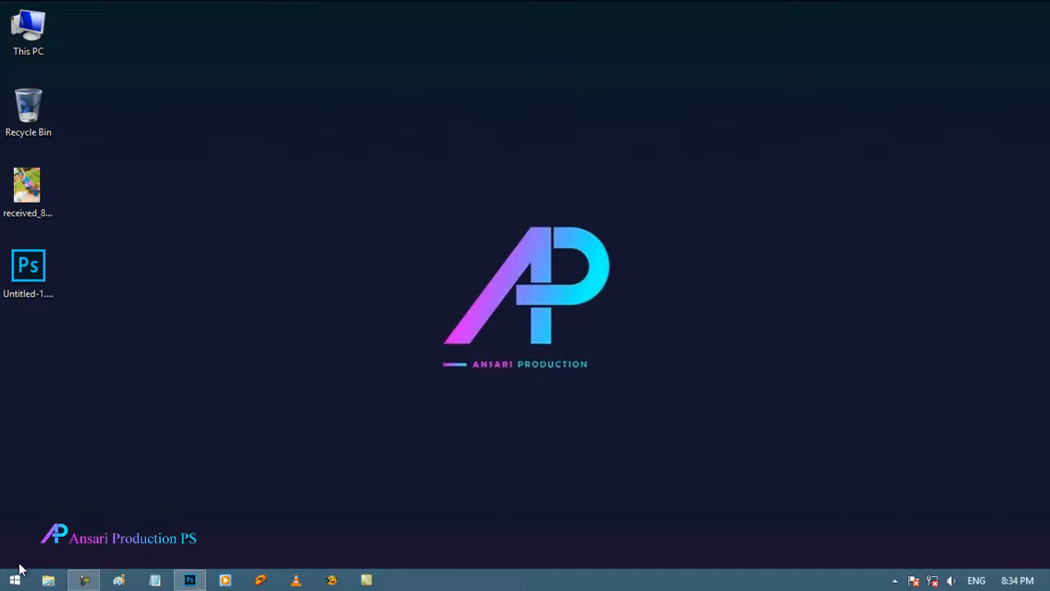
Search the Windows 8 Start screen apps for "paint" to launch Paint.
left_click(13, 580)
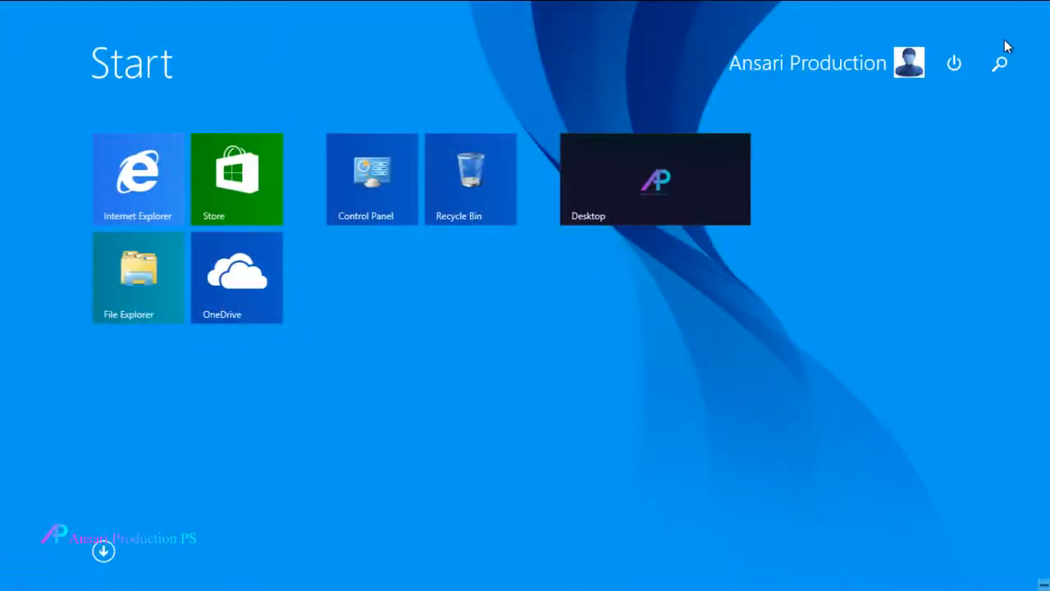
left_click(103, 550)
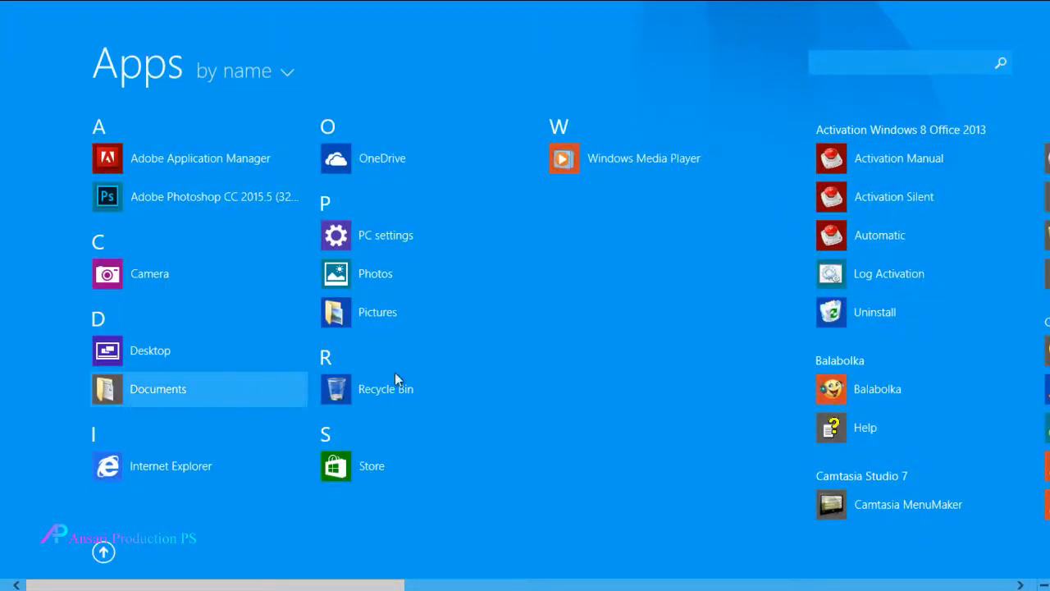
scroll("right", 3)
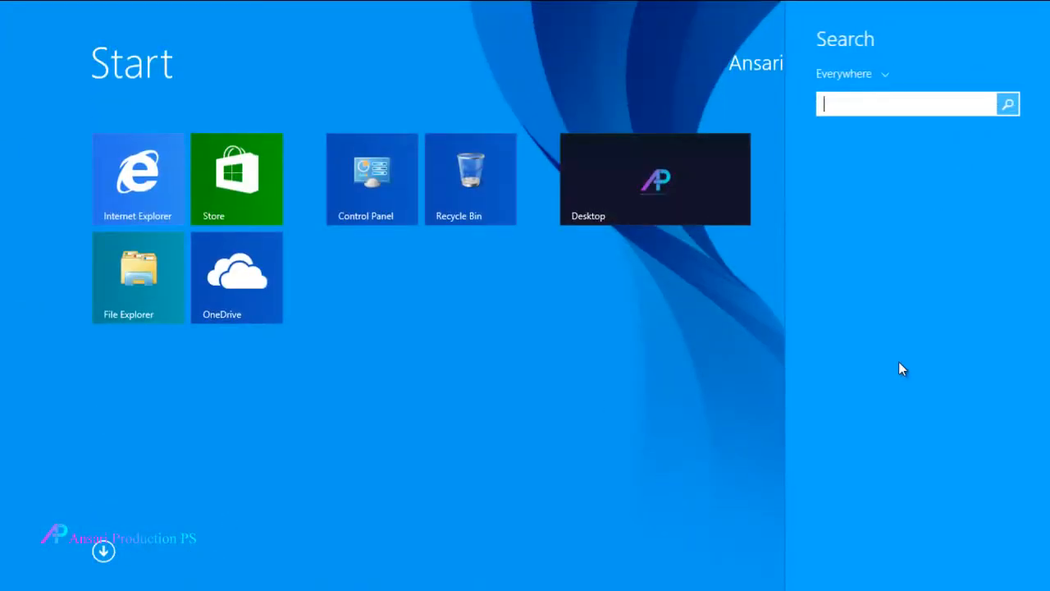
type("pai")
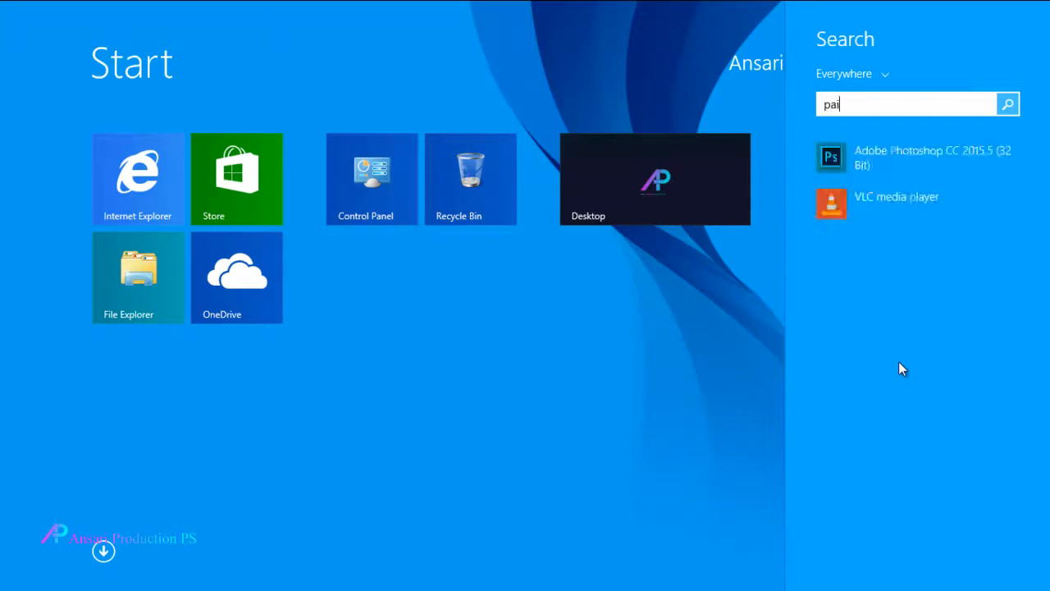
type("nt")
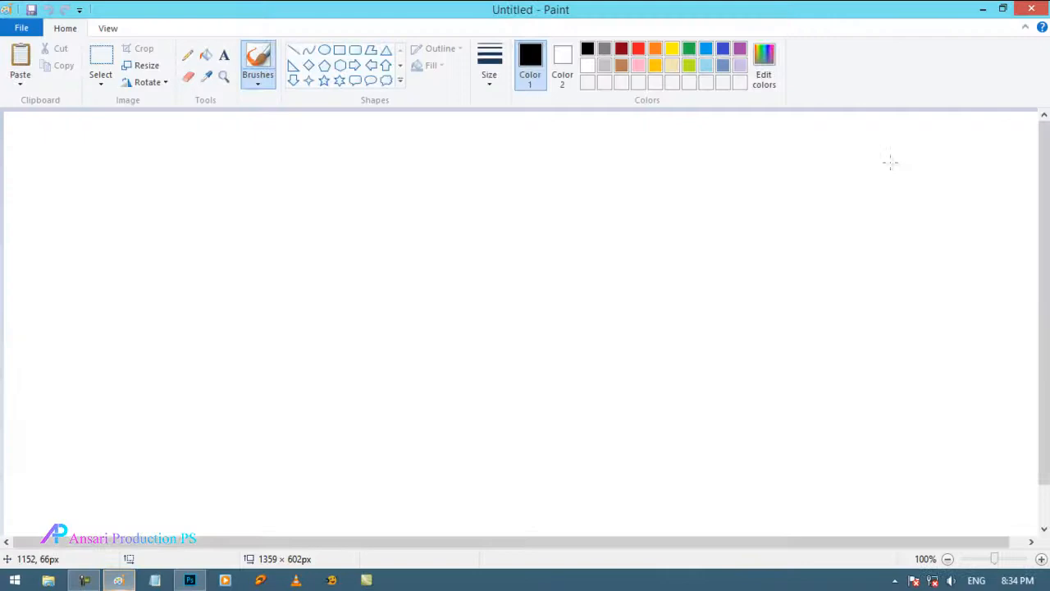
Cancel Paint's Open picture dialog without loading a file.
left_click(22, 28)
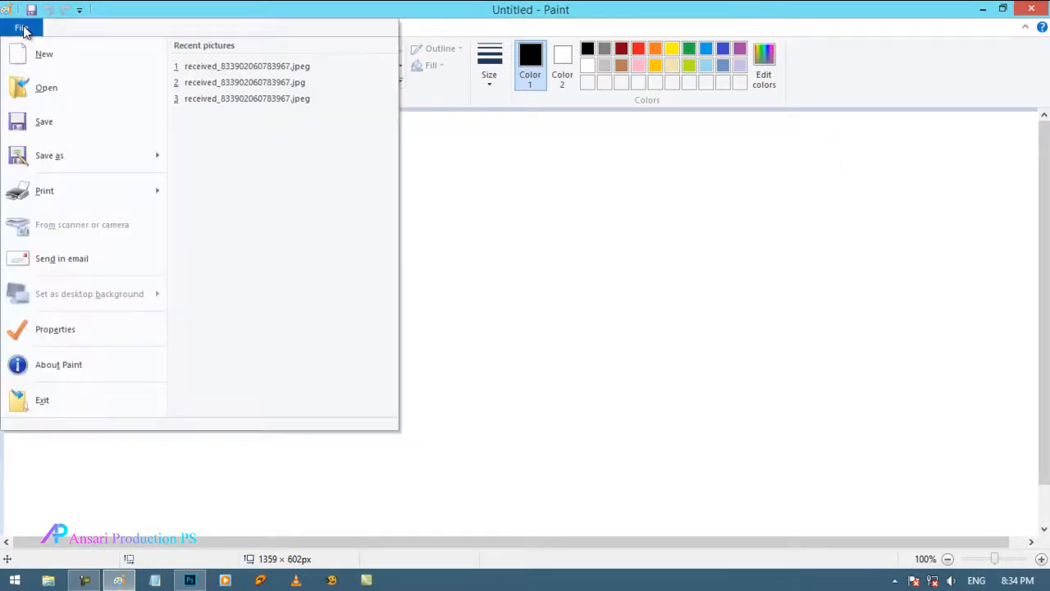
left_click(45, 87)
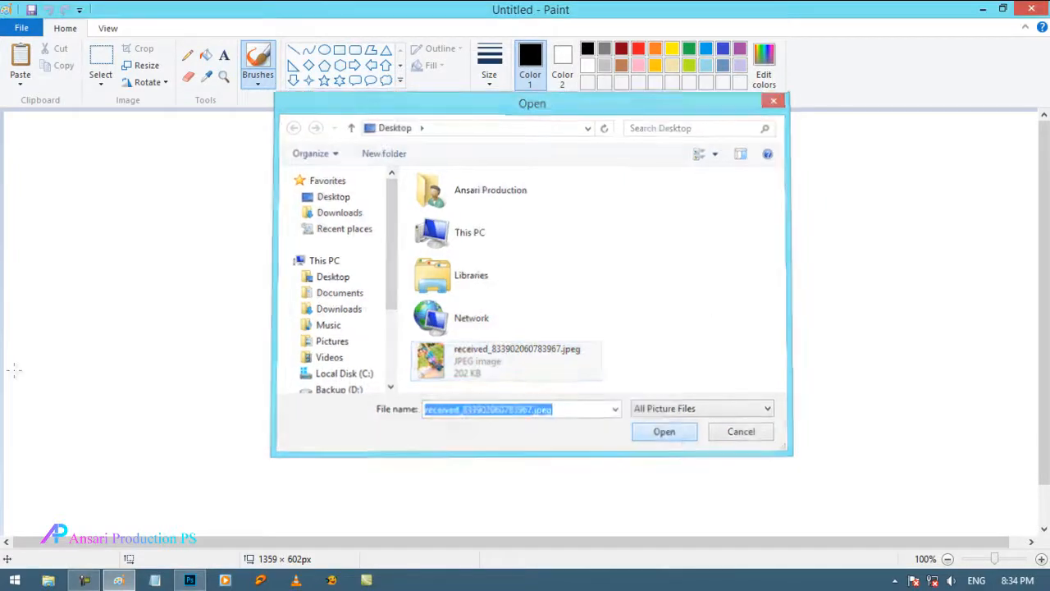
left_click(663, 431)
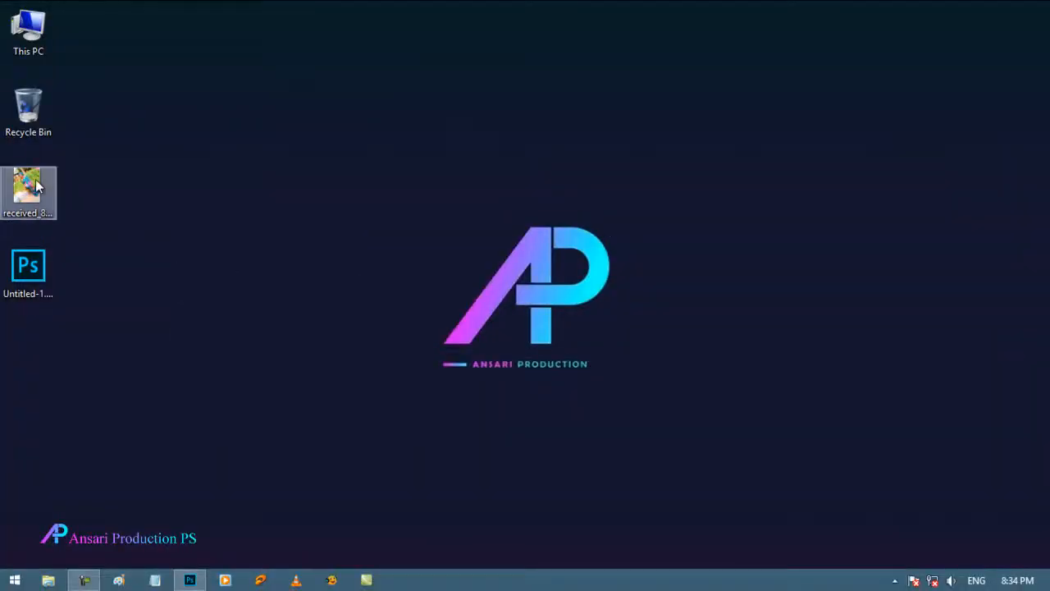
Open the received JPEG in Paint through its right-click Edit option.
right_click(28, 189)
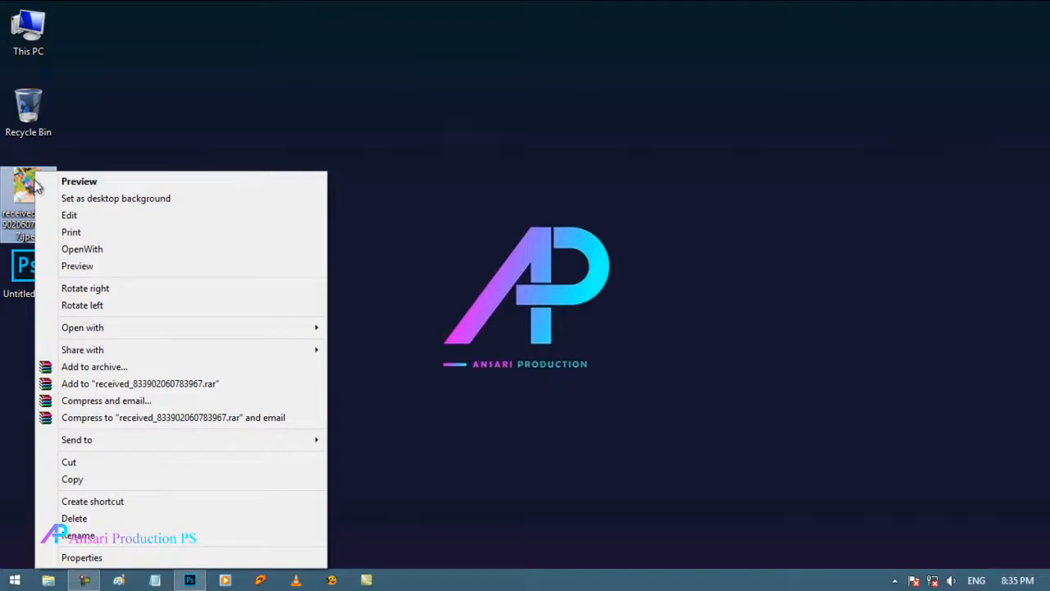
mouse_move(98, 215)
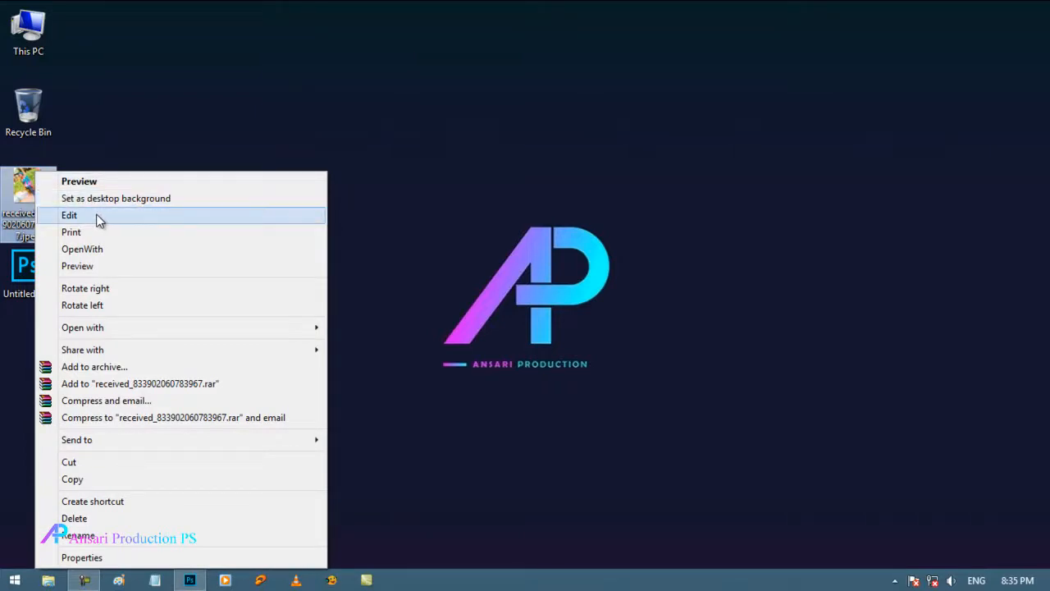
left_click(70, 215)
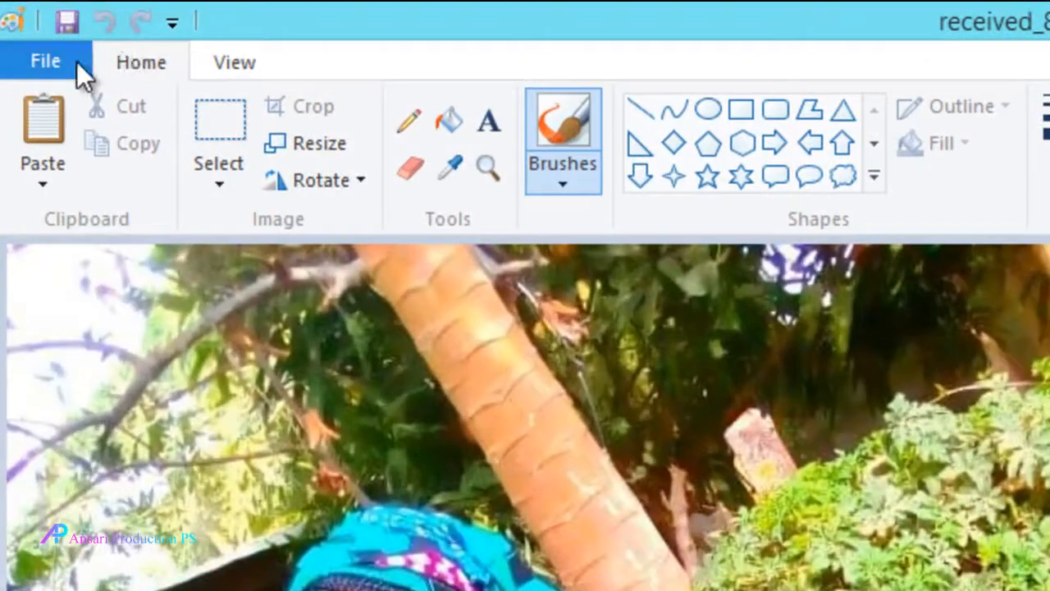
Save the photo from Paint as a JPEG named 'my image' on the desktop.
left_click(45, 59)
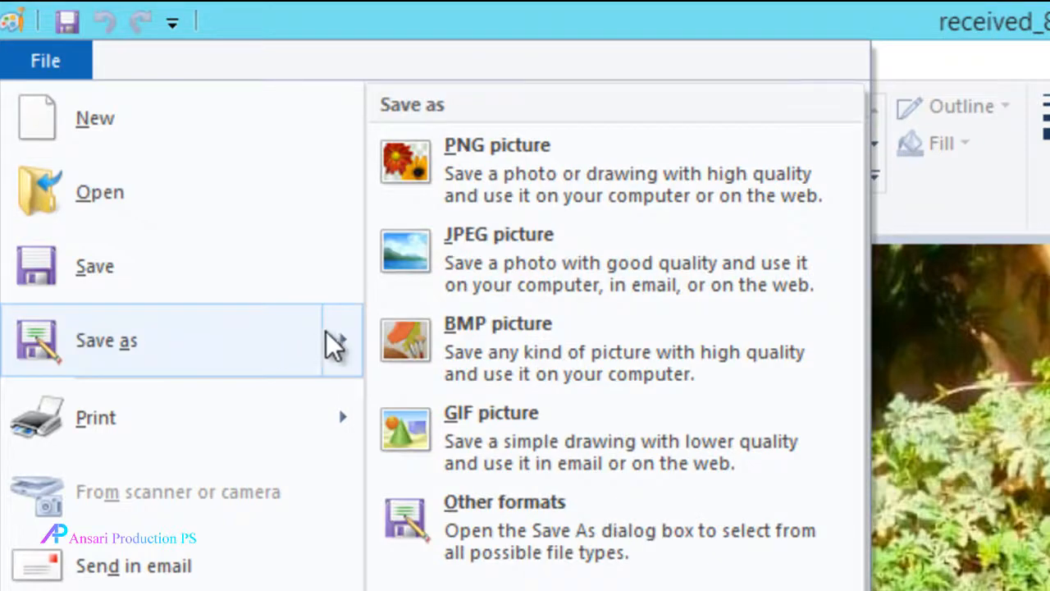
mouse_move(628, 259)
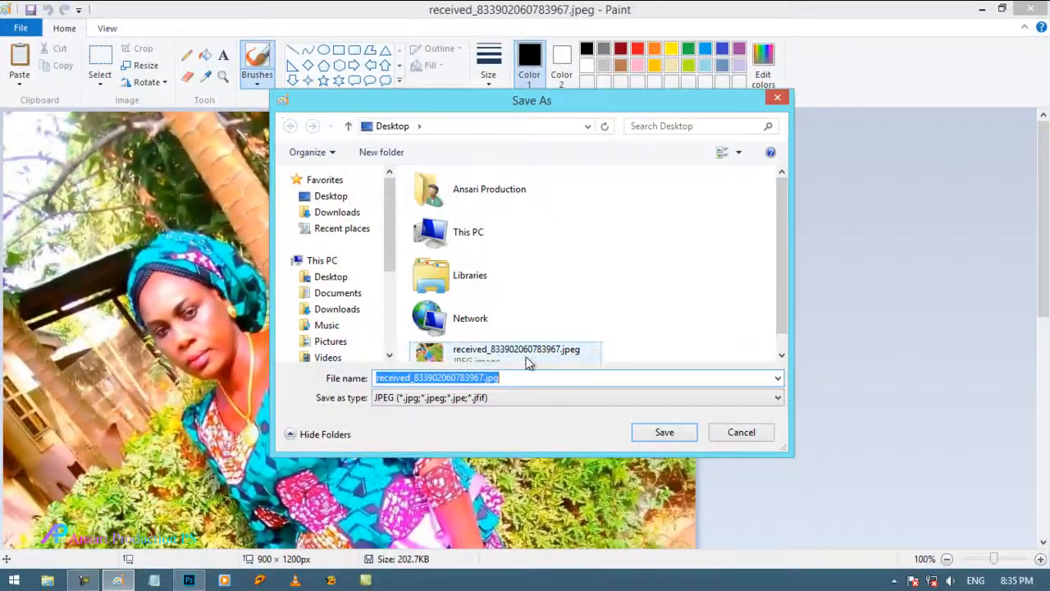
mouse_move(625, 362)
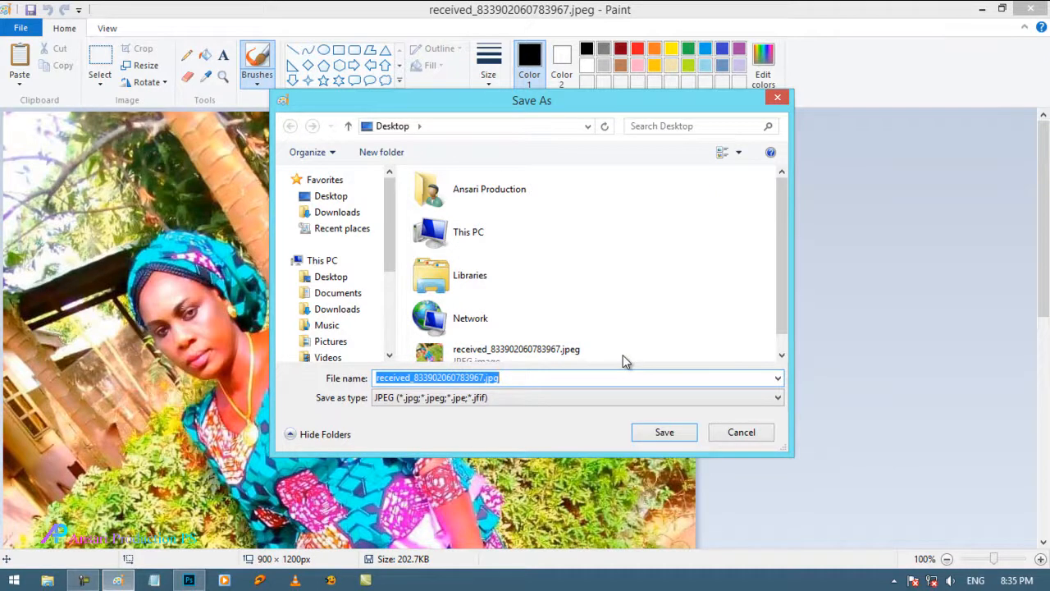
type("my")
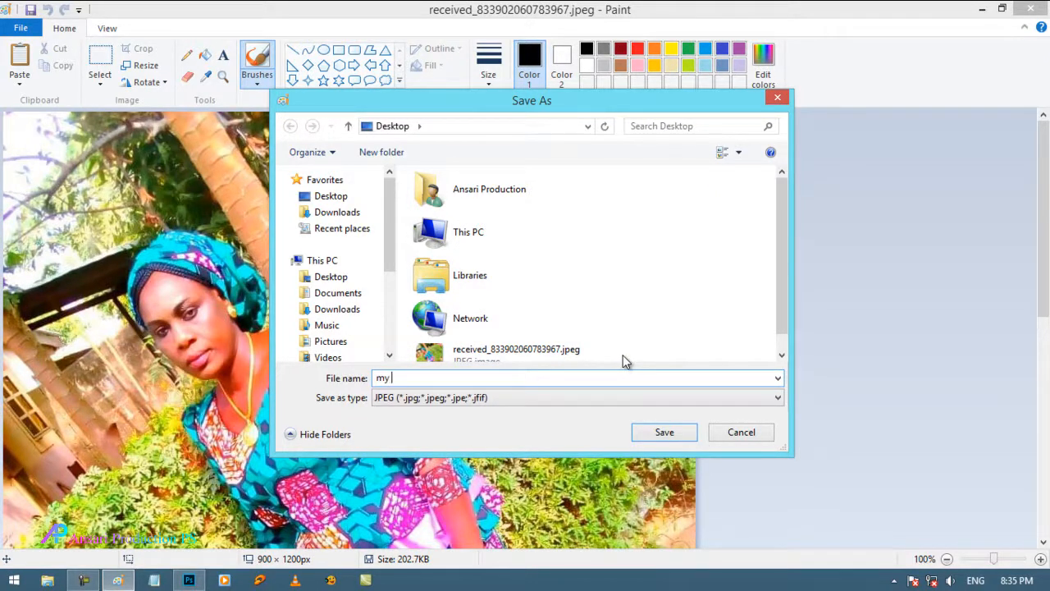
type("image")
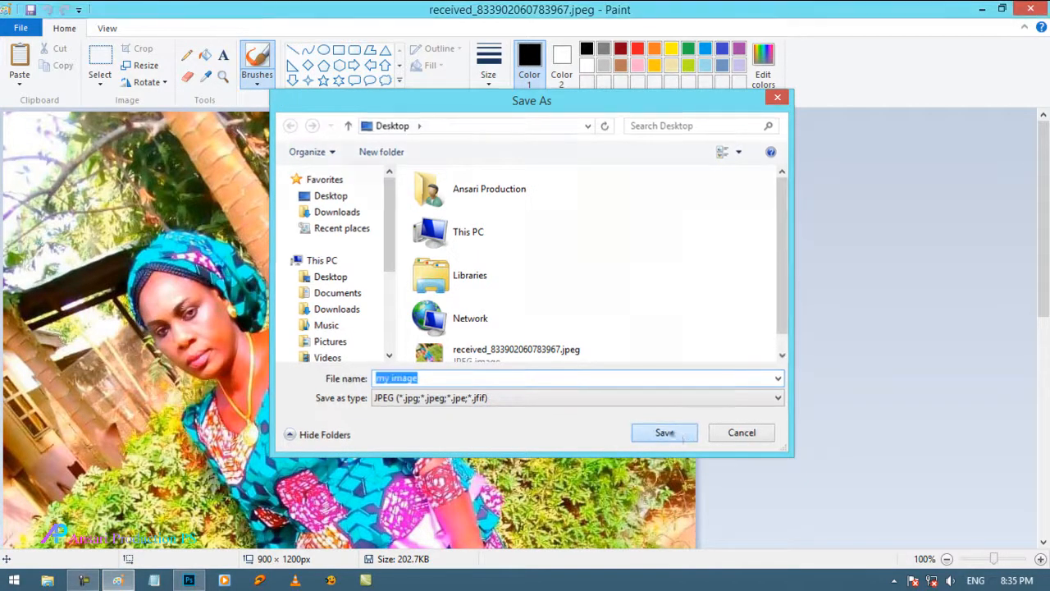
left_click(664, 433)
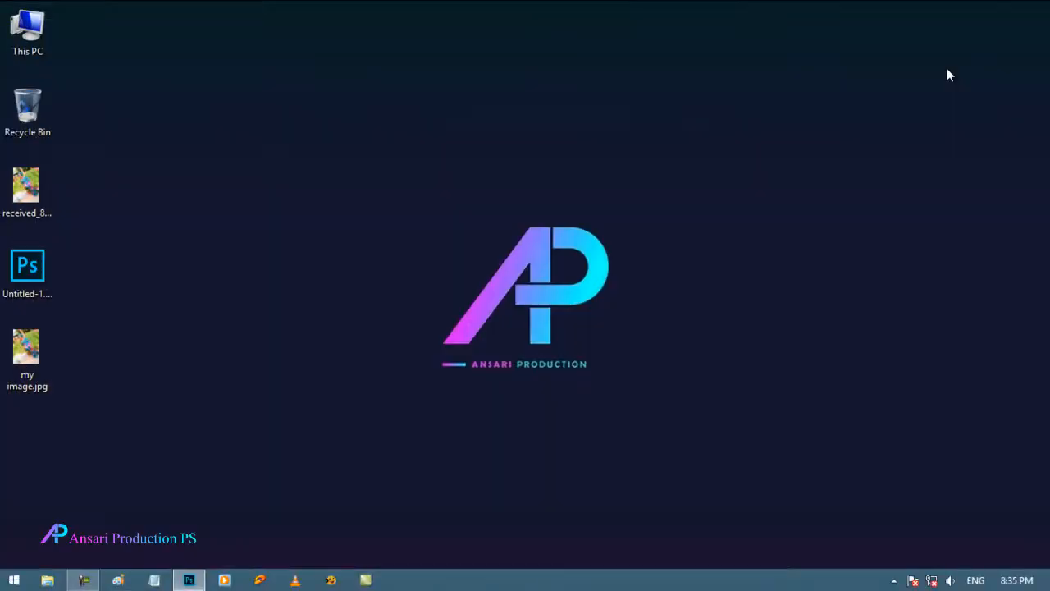
In Photoshop, dismiss the program error, then open my image.jpg.
left_click(27, 184)
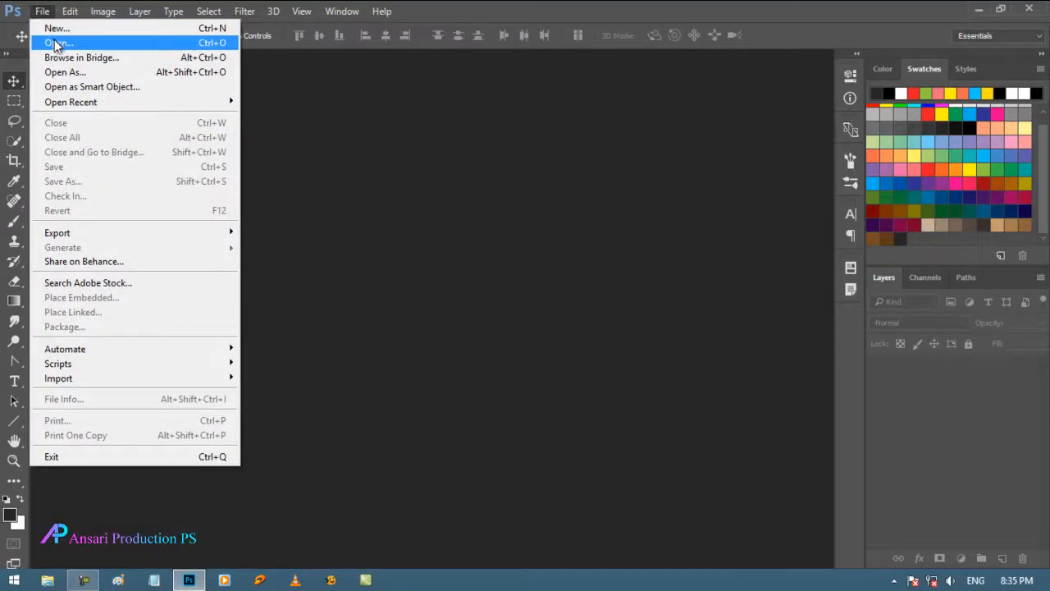
left_click(59, 42)
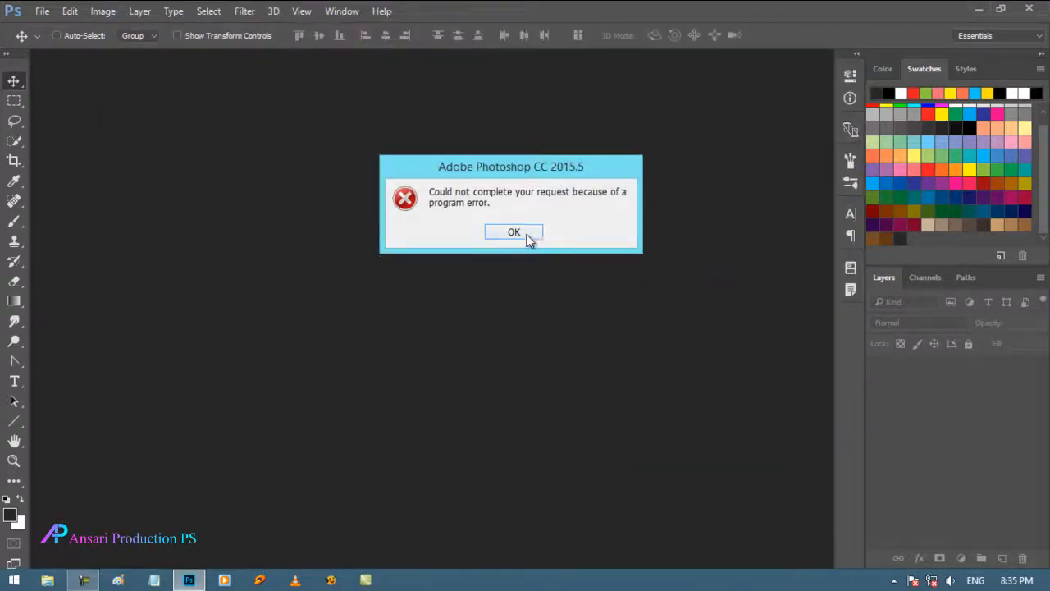
left_click(513, 232)
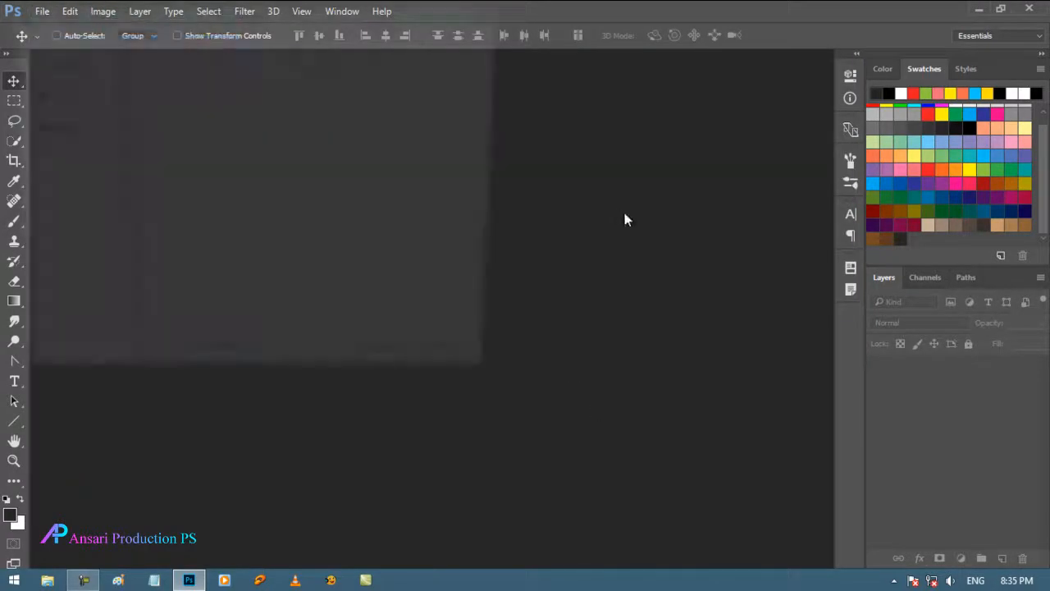
left_click(41, 10)
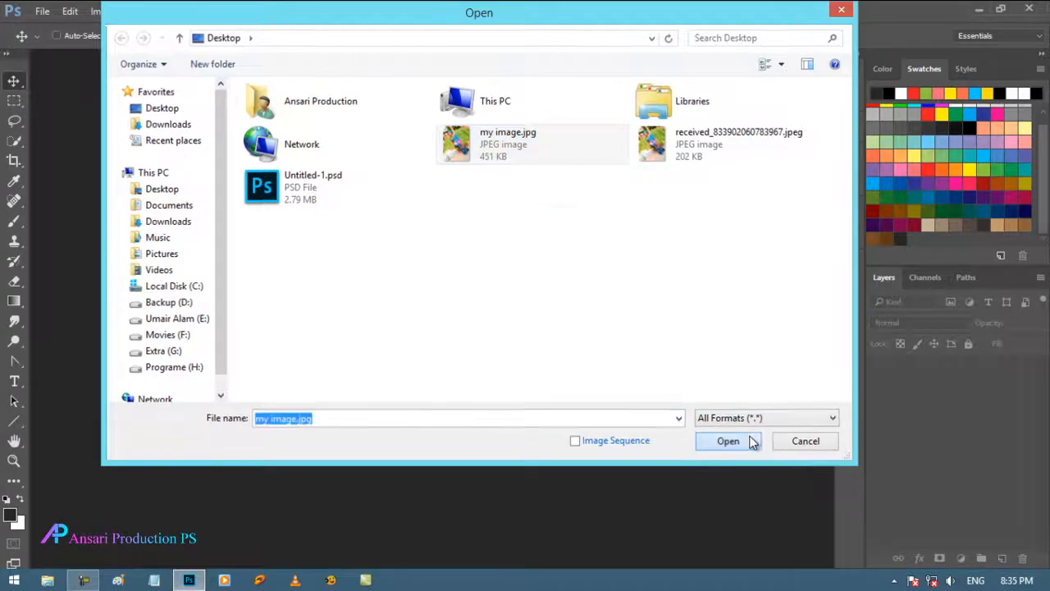
left_click(727, 441)
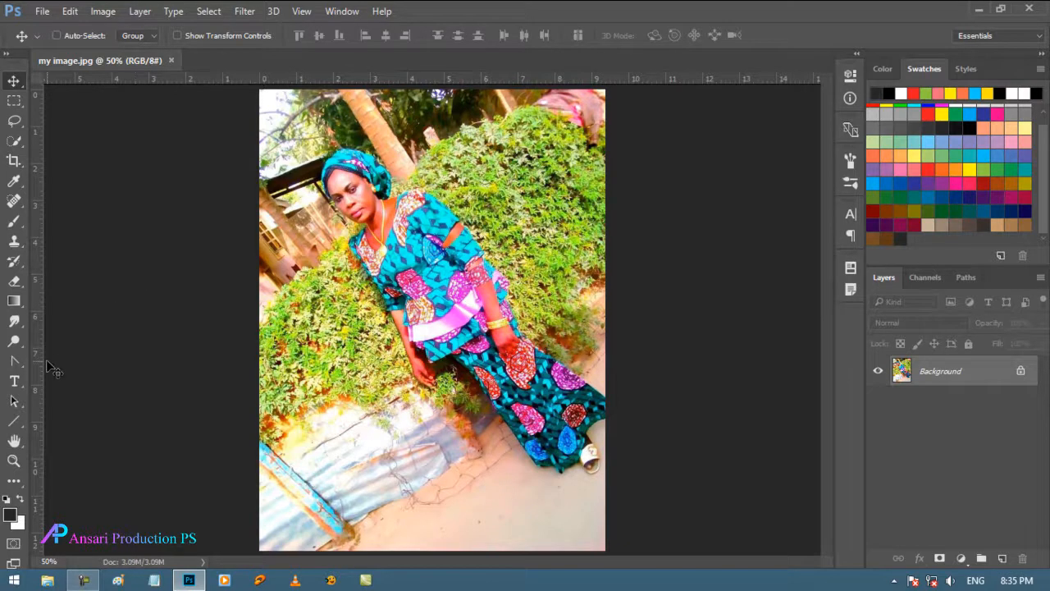
mouse_move(76, 402)
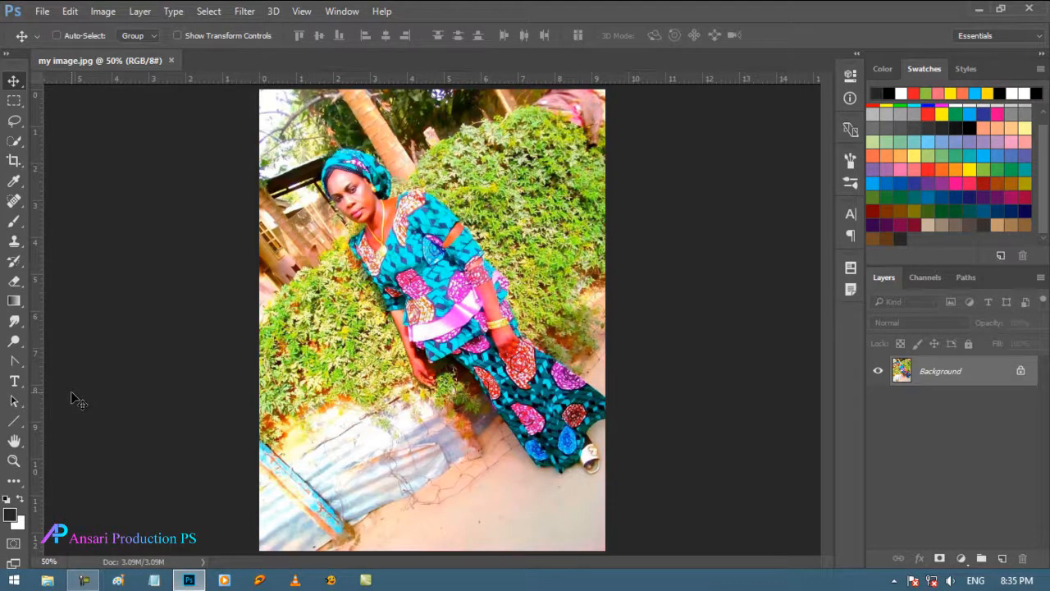